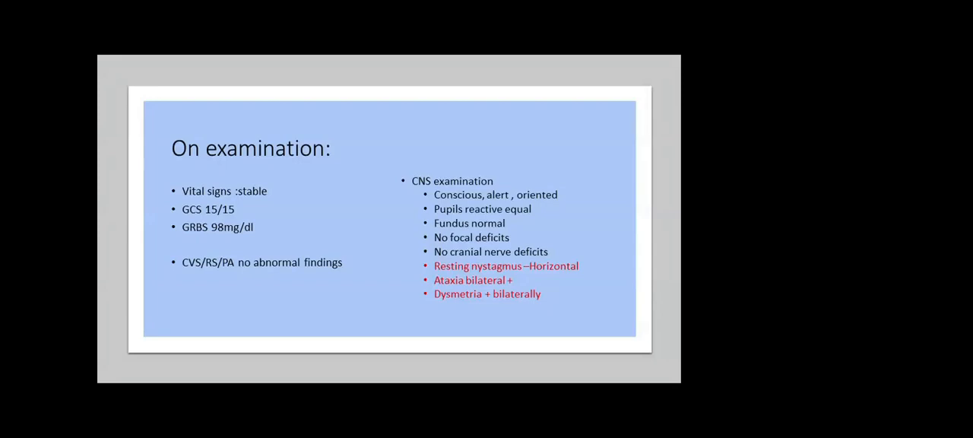
Leave the slideshow and return to editing on the title slide
key("right")
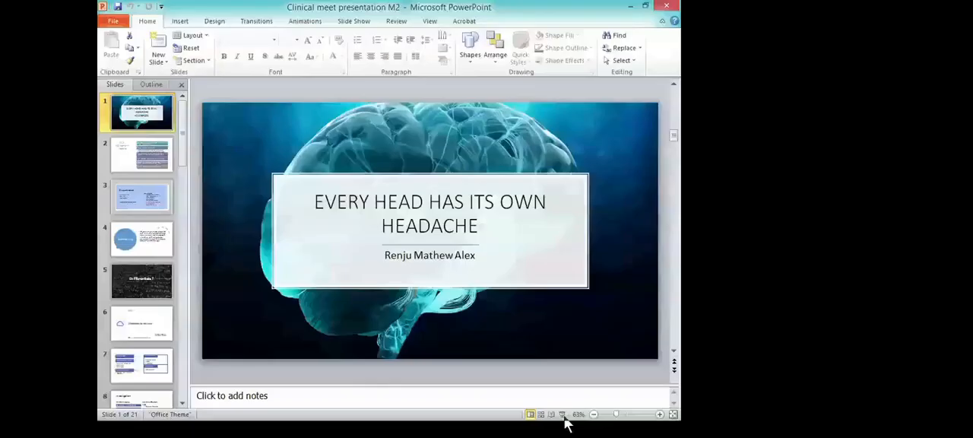
Select the Differentials slide and restart the slideshow from it
left_click(141, 279)
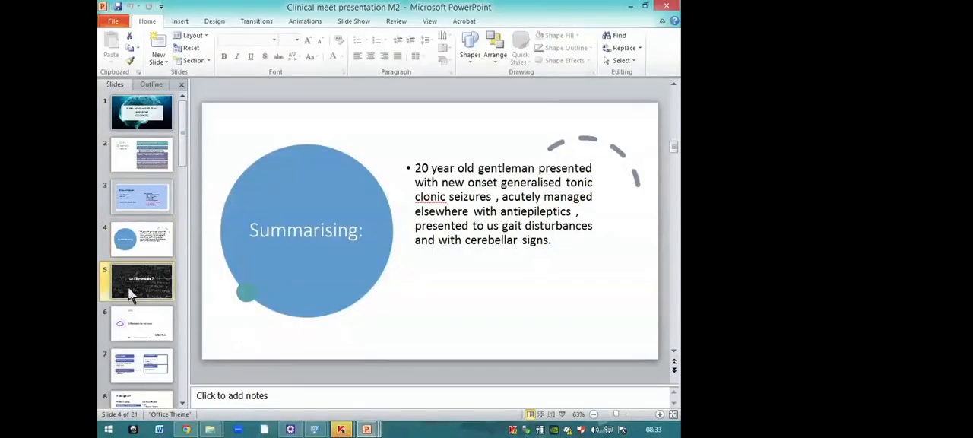
left_click(141, 281)
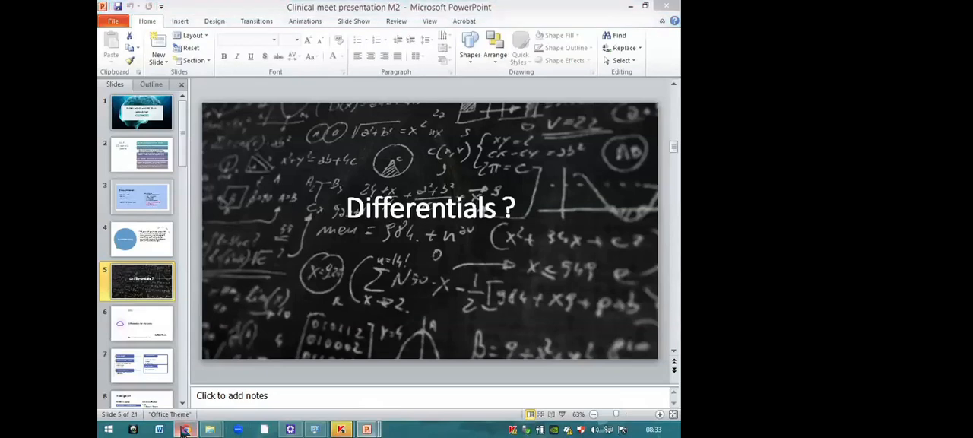
left_click(185, 428)
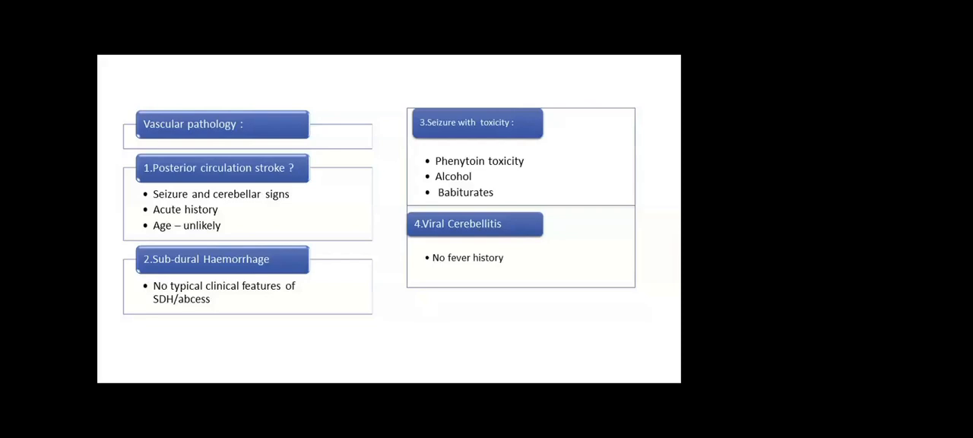
Advance through the Investigation slide to the reviewed drug history slide
key("Right")
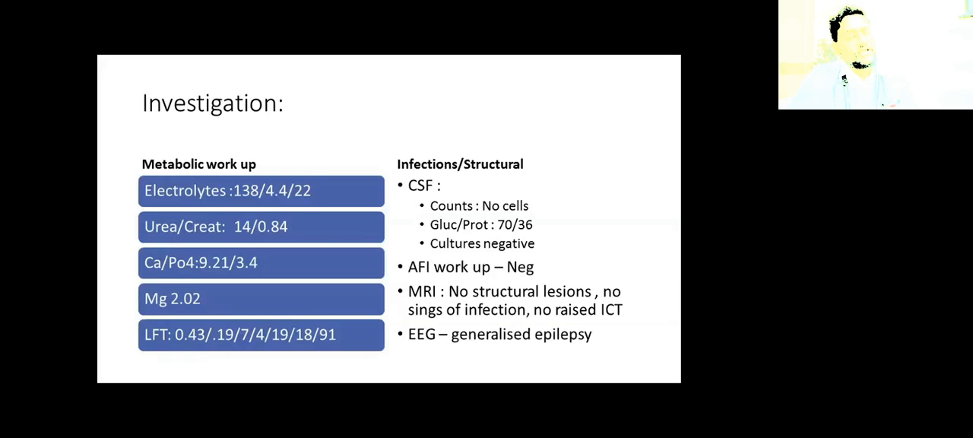
key("Right")
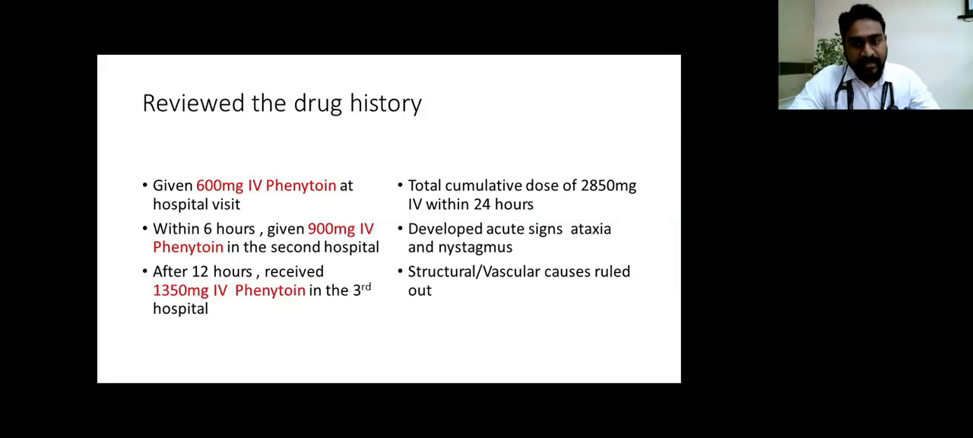
Advance through the Impression and Ataxia slides to the Acute Phenytoin toxicity slide
key("Right")
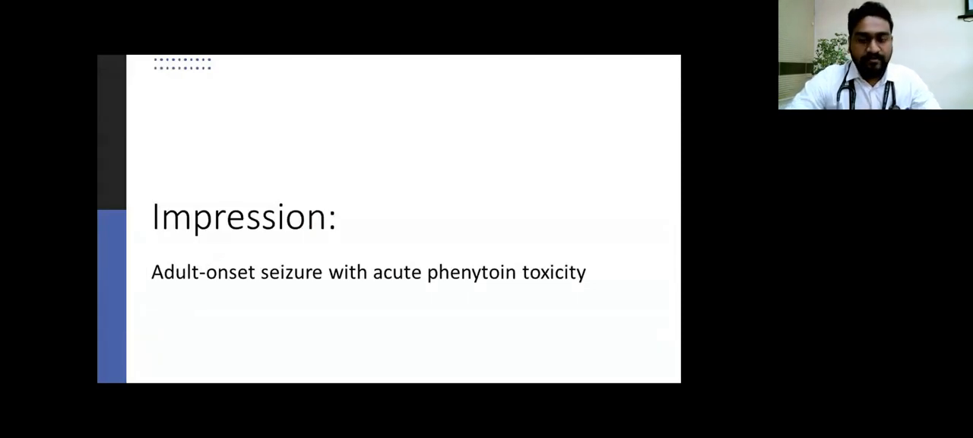
key("Right")
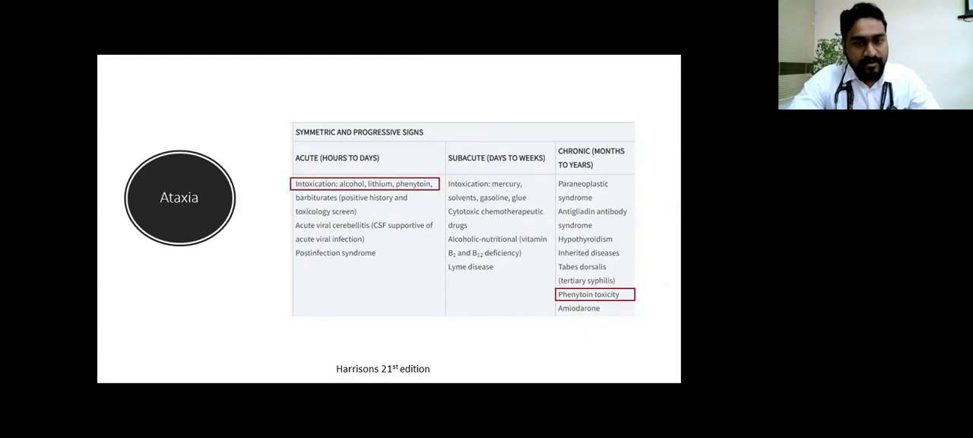
key("right")
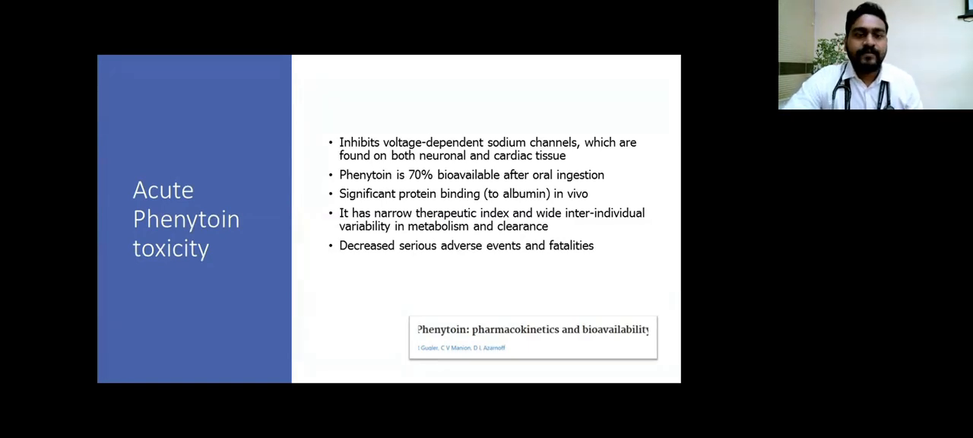
Advance to the slide on drugs that raise or lower phenytoin metabolism
key("Right")
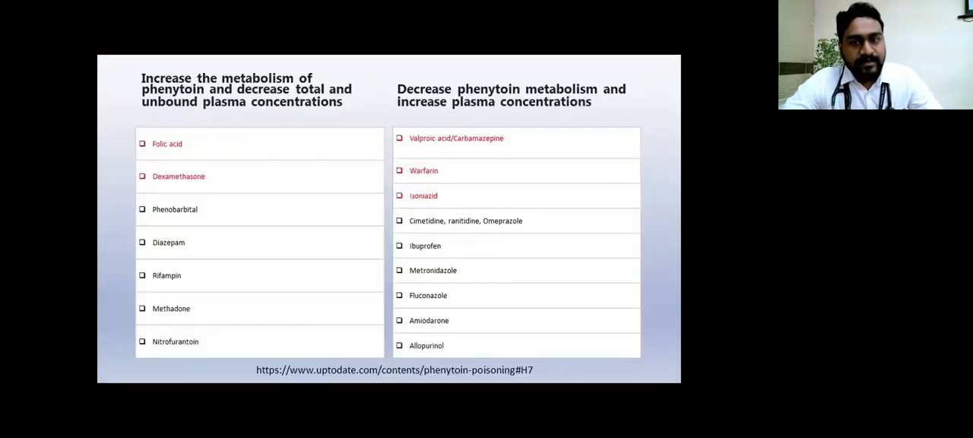
mouse_move(530, 197)
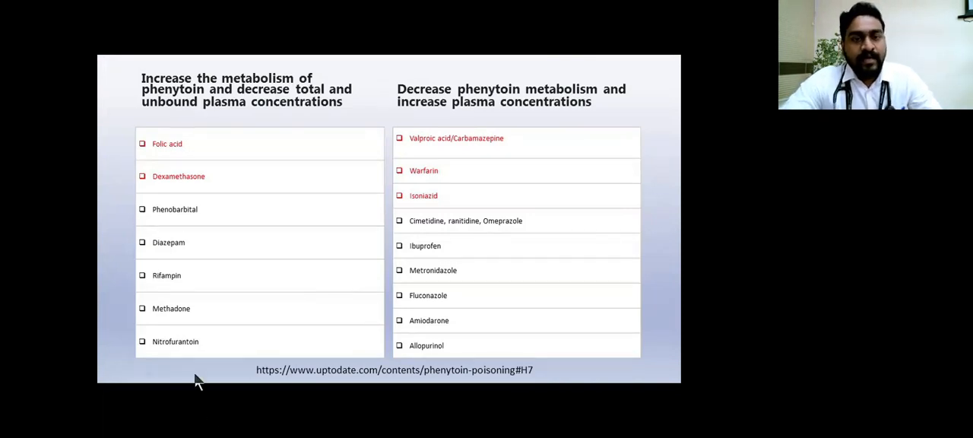
mouse_move(479, 296)
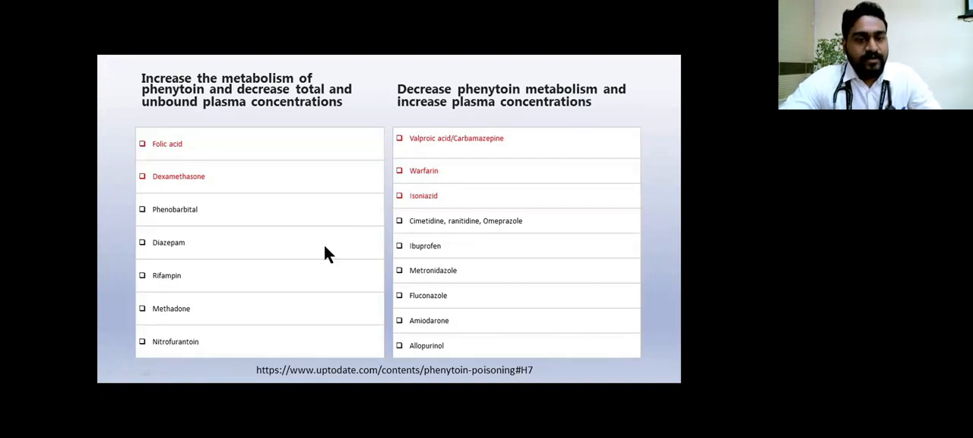
mouse_move(251, 298)
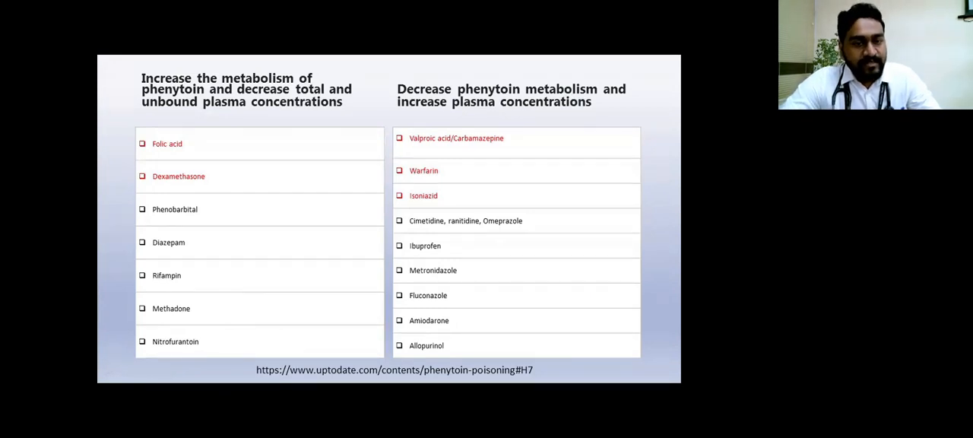
mouse_move(211, 159)
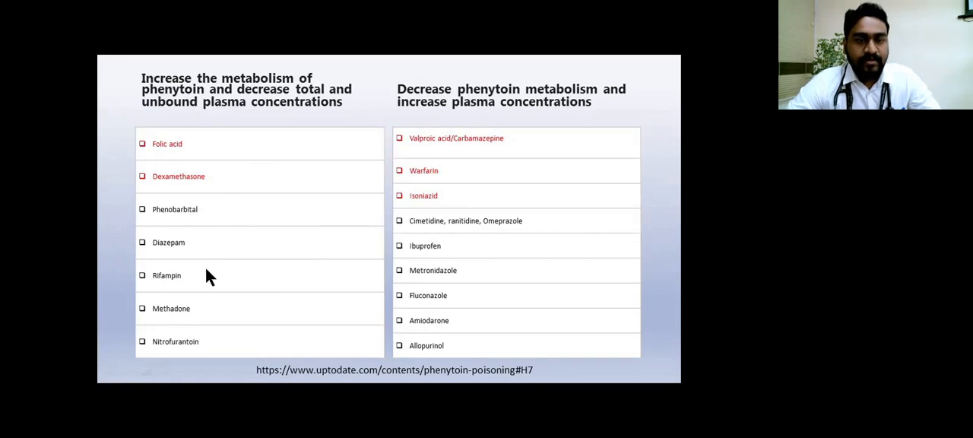
Advance to the Causes/Differentials slide with the acute phenytoin intoxication tables
key("right")
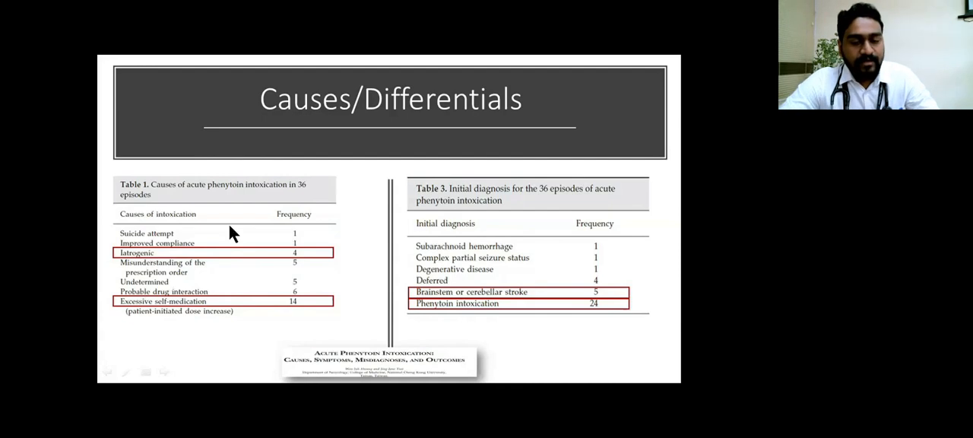
mouse_move(509, 246)
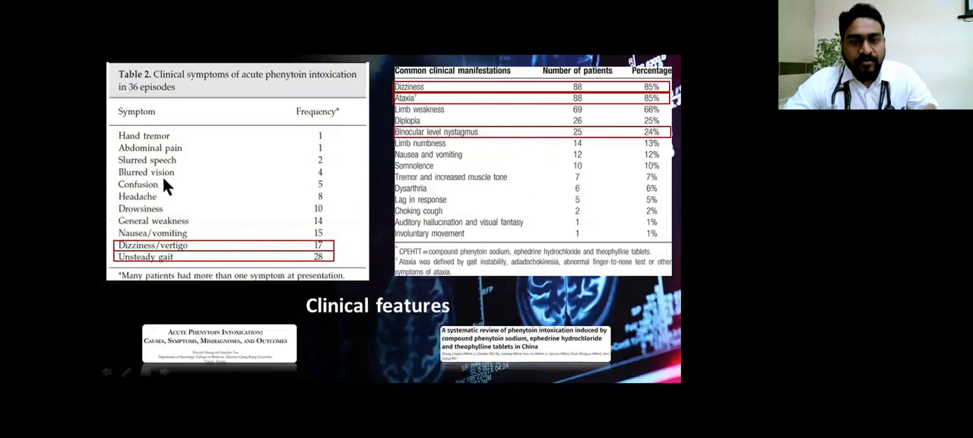
mouse_move(325, 307)
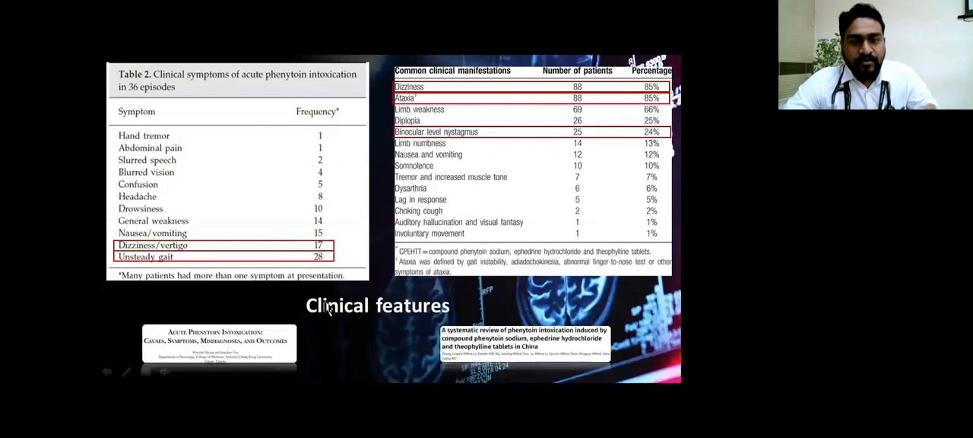
Advance past the Clinical features slide to the serum concentration versus signs table
key("right")
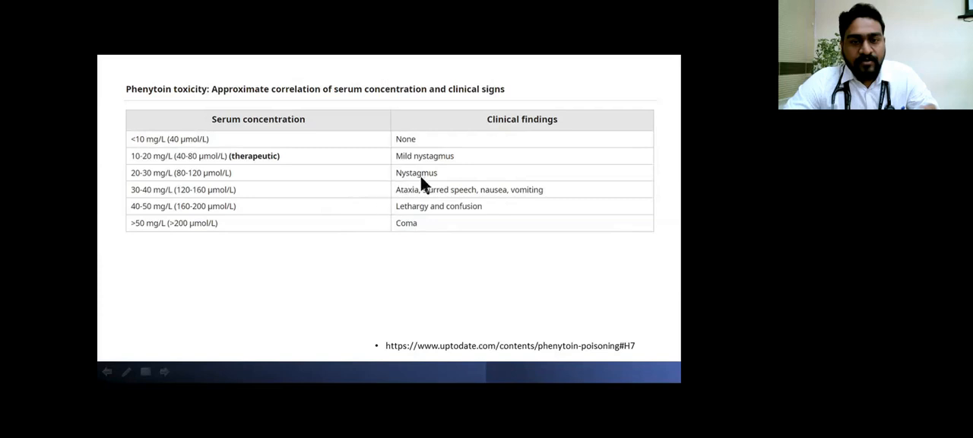
mouse_move(380, 206)
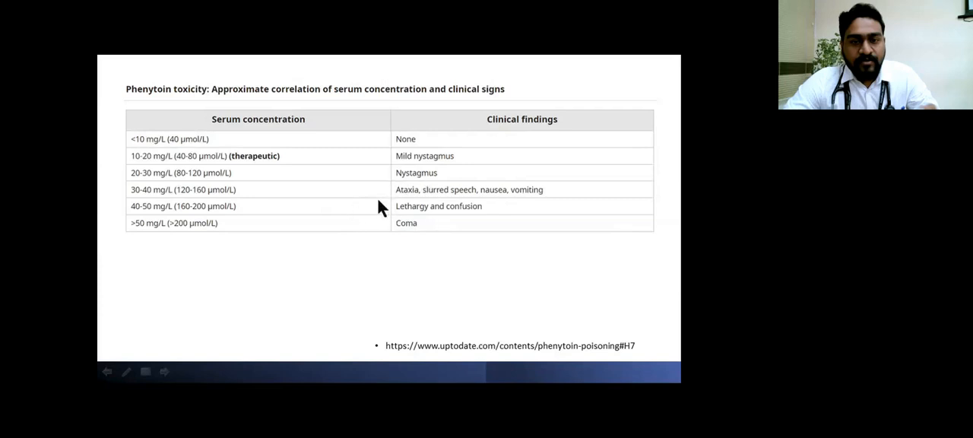
mouse_move(362, 243)
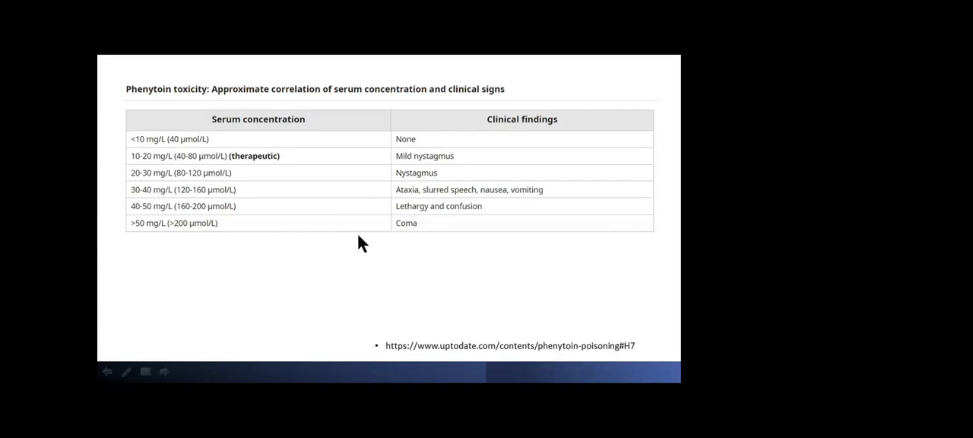
mouse_move(405, 216)
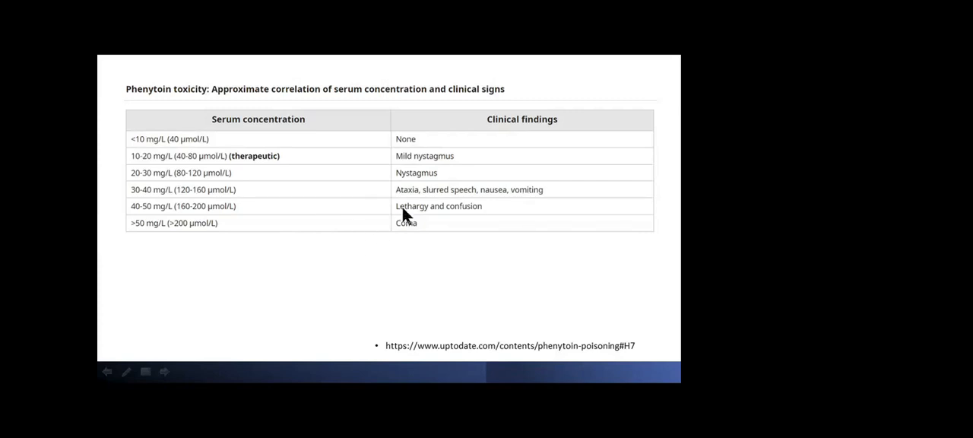
mouse_move(374, 192)
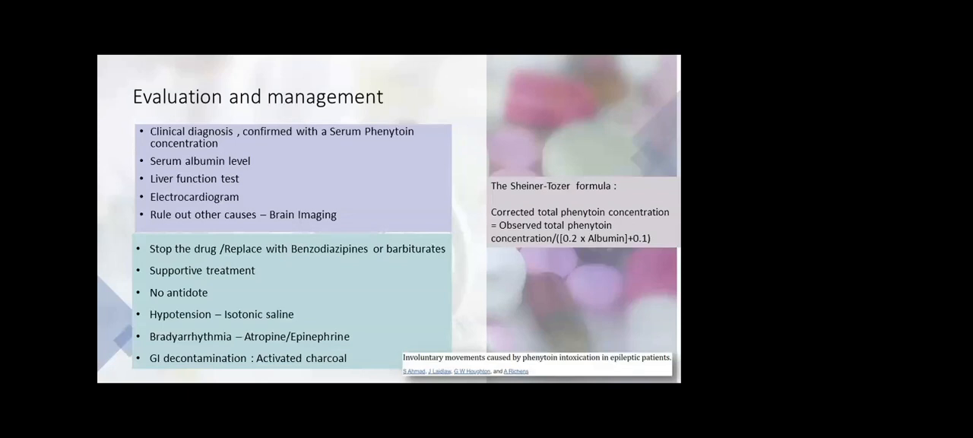
mouse_move(571, 80)
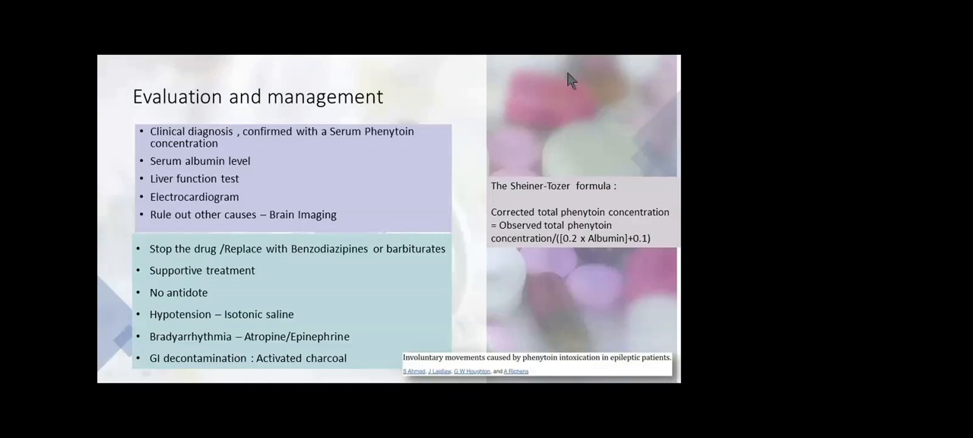
mouse_move(570, 166)
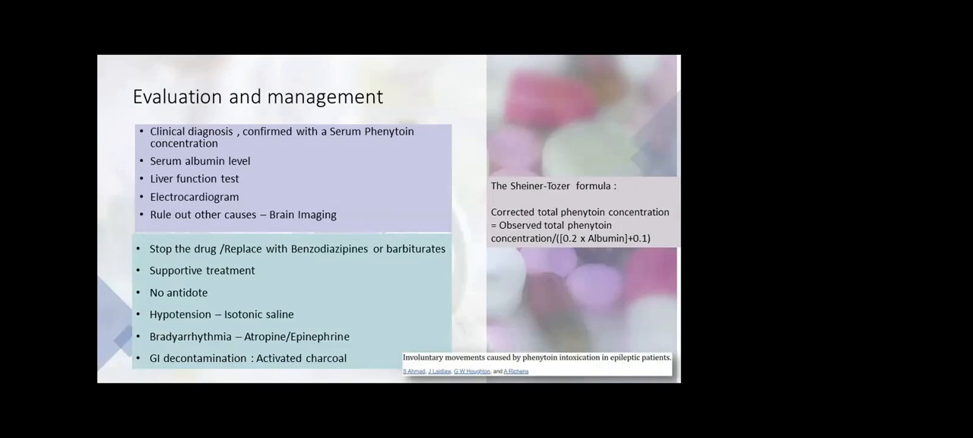
mouse_move(610, 257)
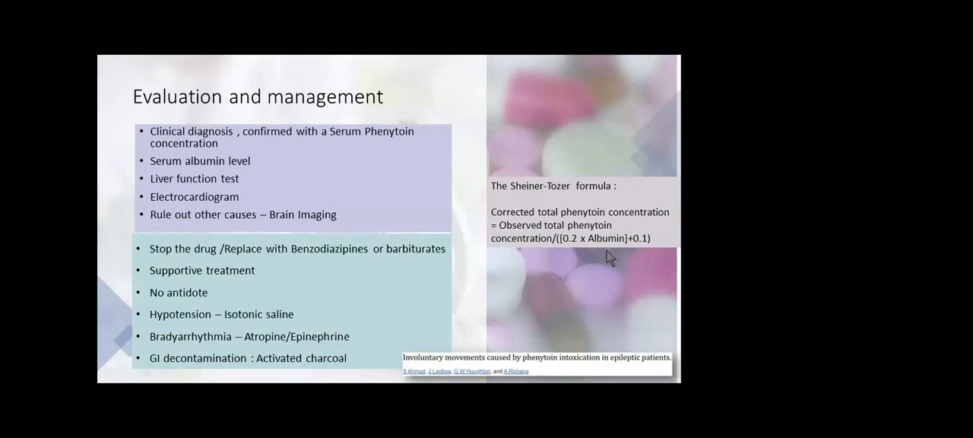
mouse_move(593, 262)
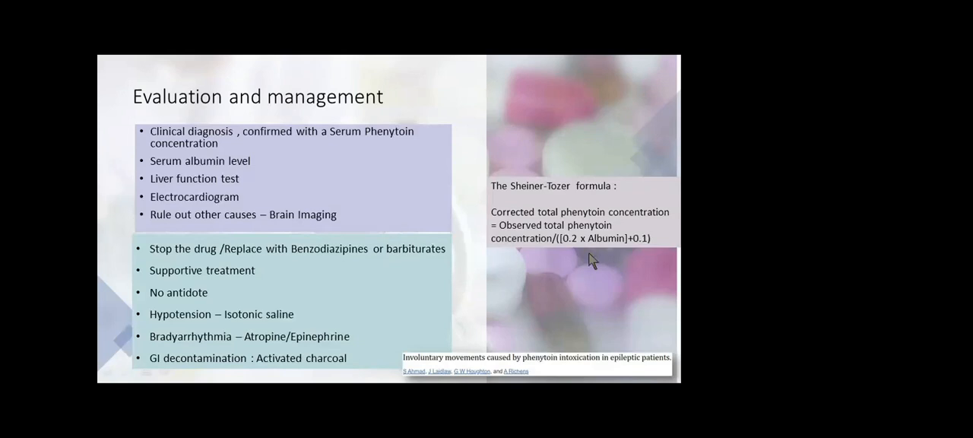